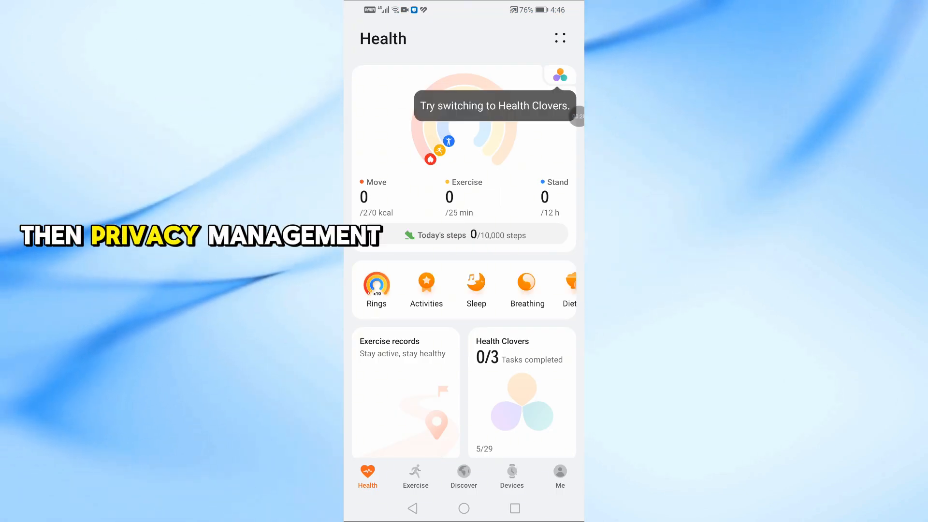
- Go to the Me page and scroll down to Privacy management
left_click(560, 476)
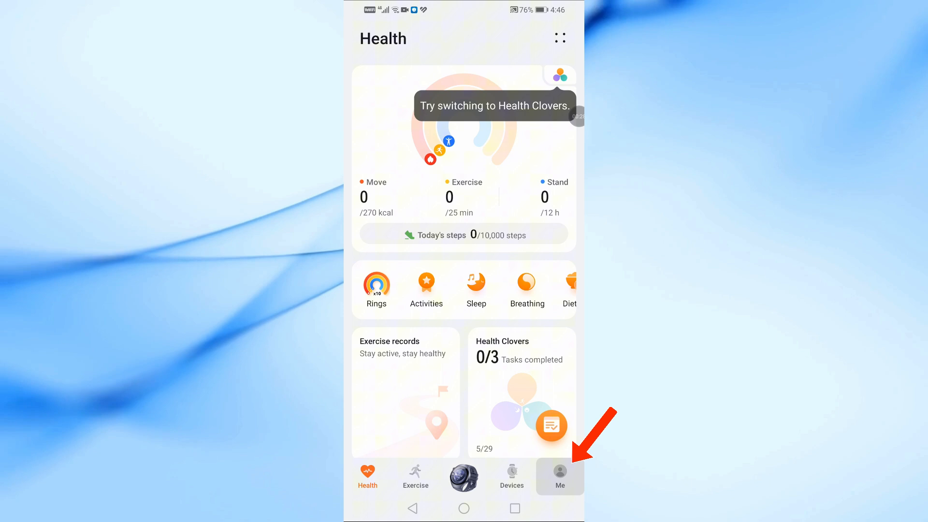
left_click(560, 473)
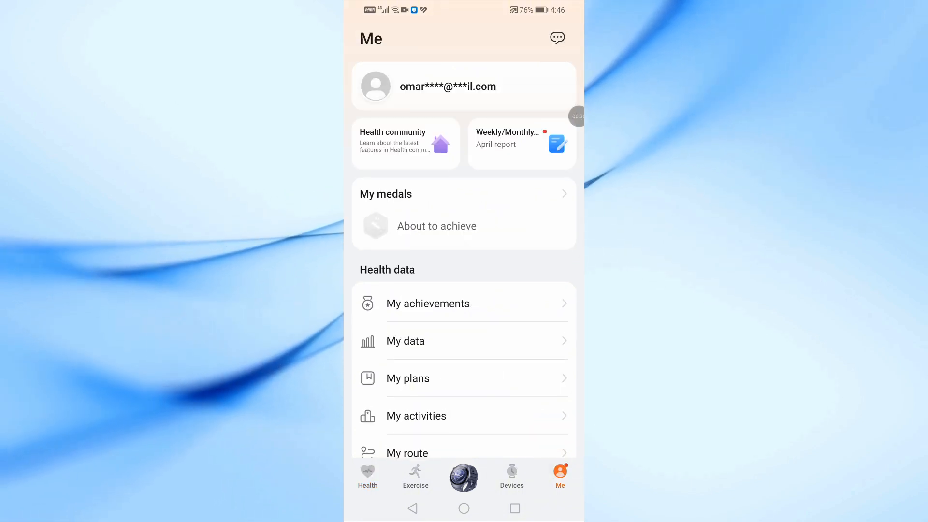
scroll("down", 3)
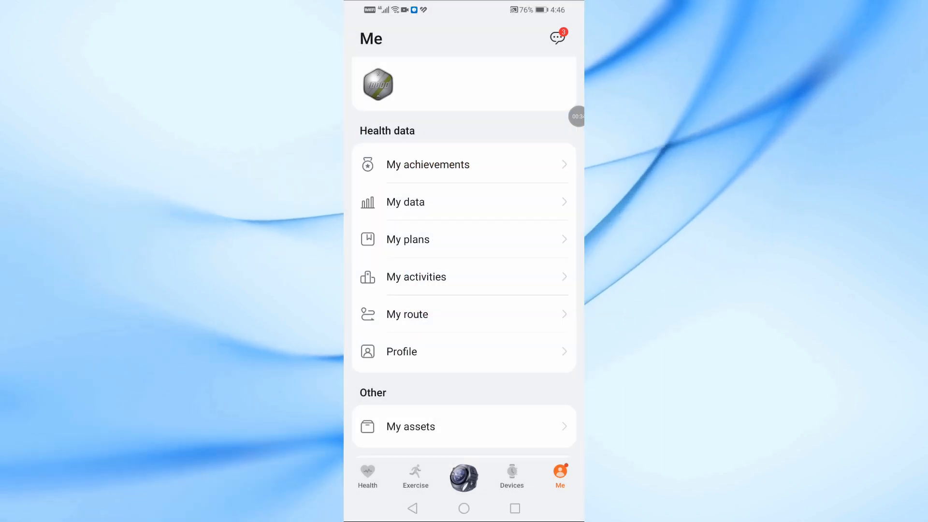
scroll("down", 3)
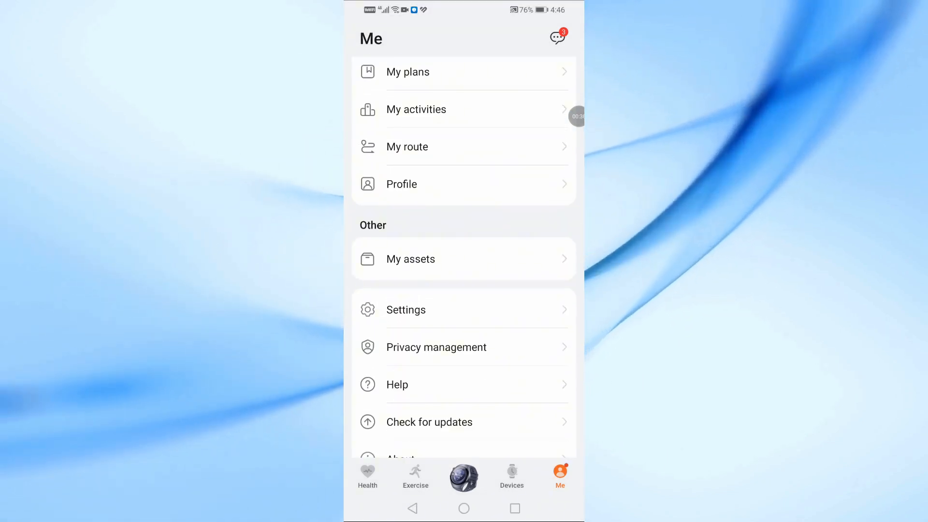
scroll("down", 3)
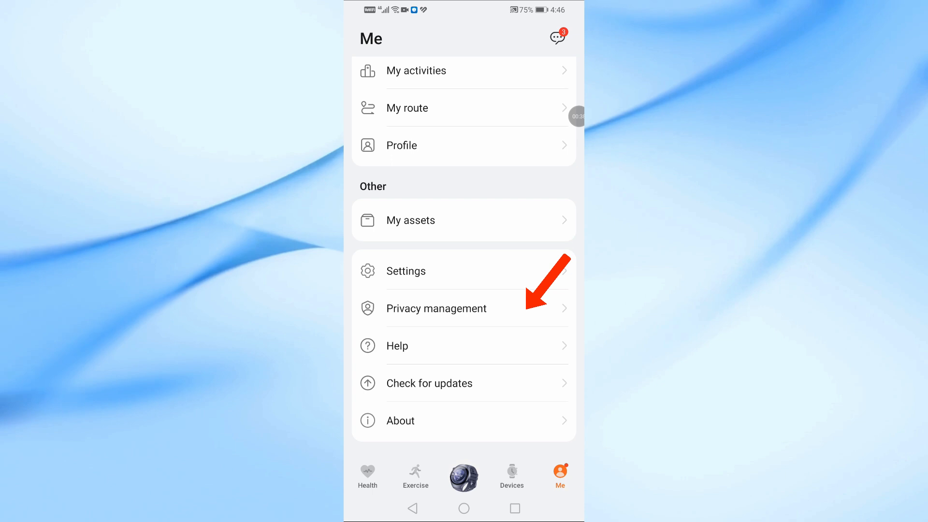
- Open Privacy management to review Health Service Kit and cloud sync switches
left_click(437, 308)
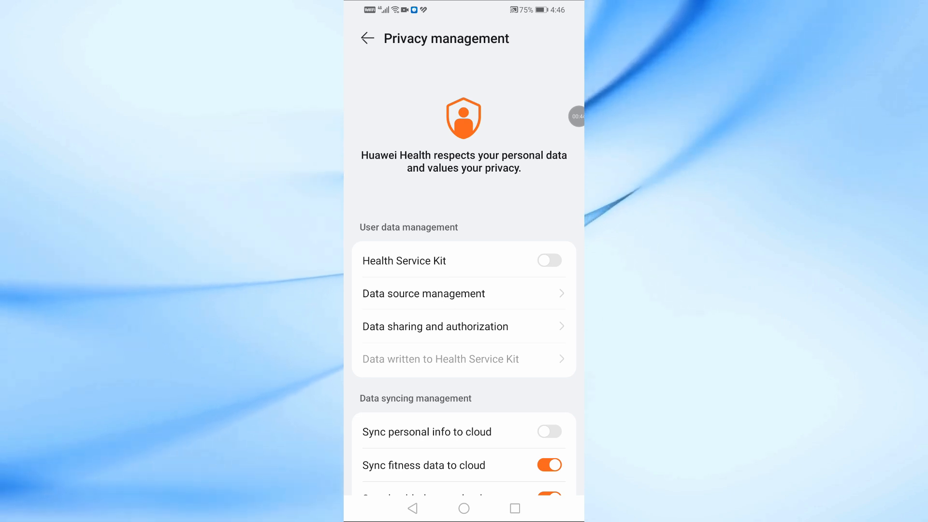
left_click(435, 327)
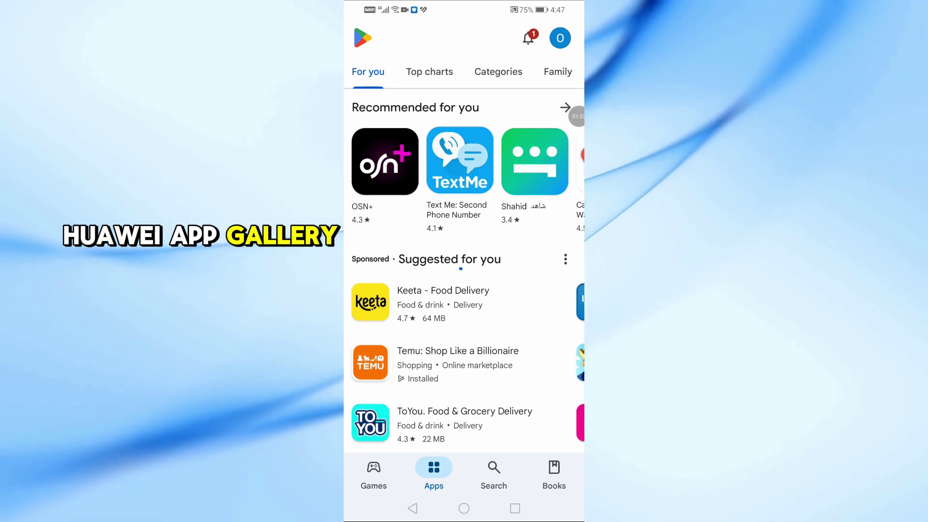
- Start a Play Store app search, typing 's' in the search field
left_click(494, 468)
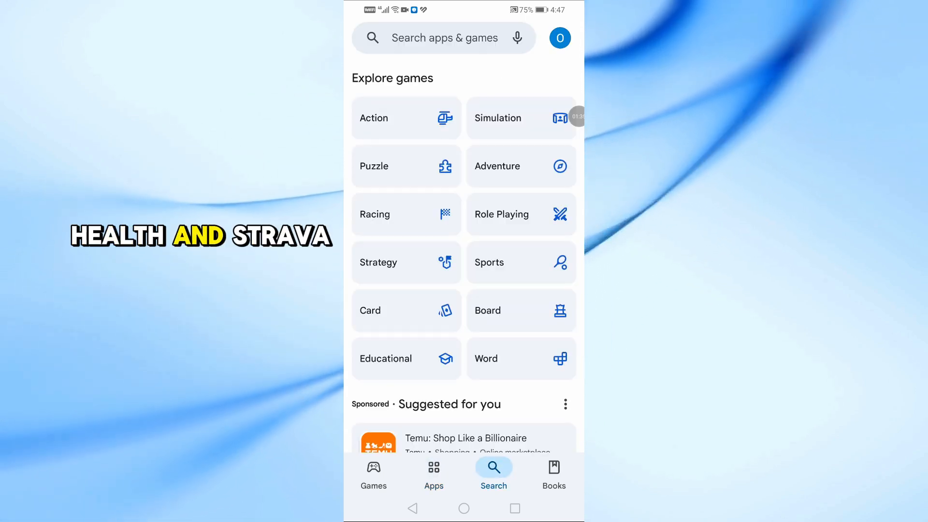
left_click(444, 38)
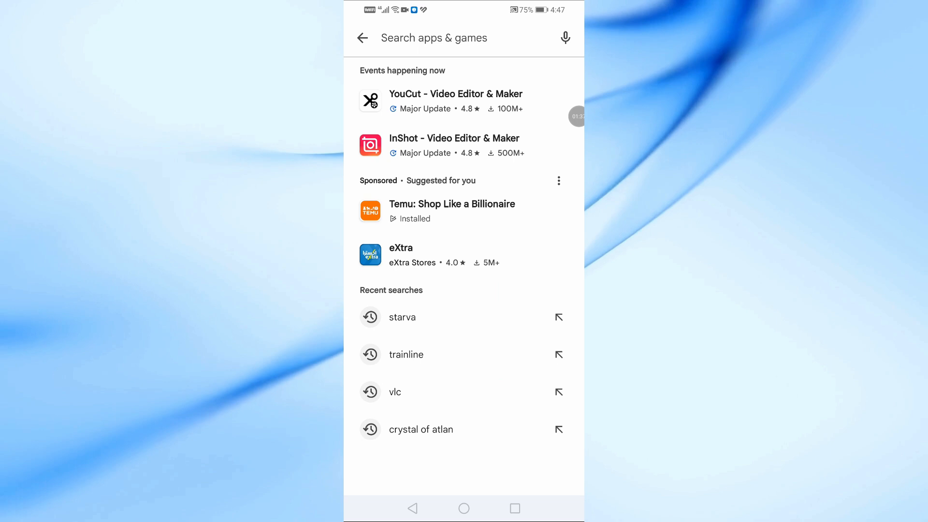
type("s")
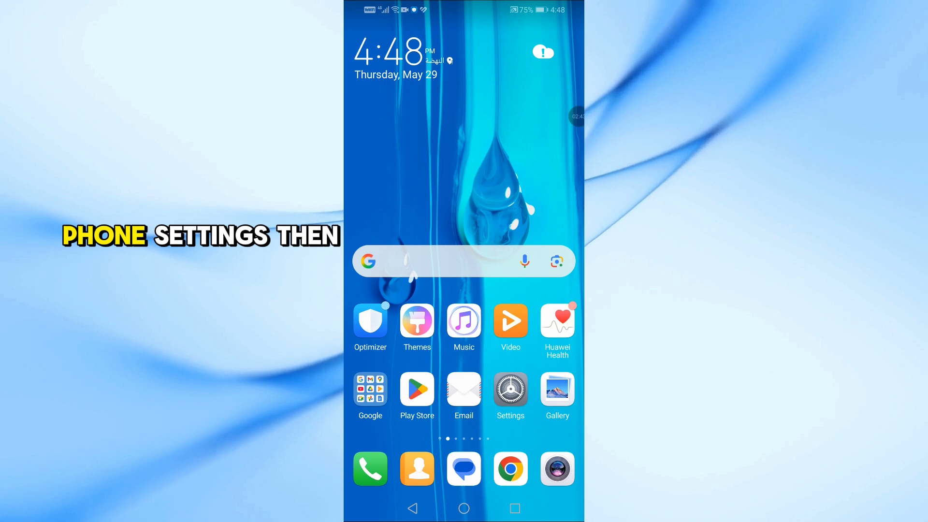
- Open the phone's Settings and enter the Apps section
left_click(510, 388)
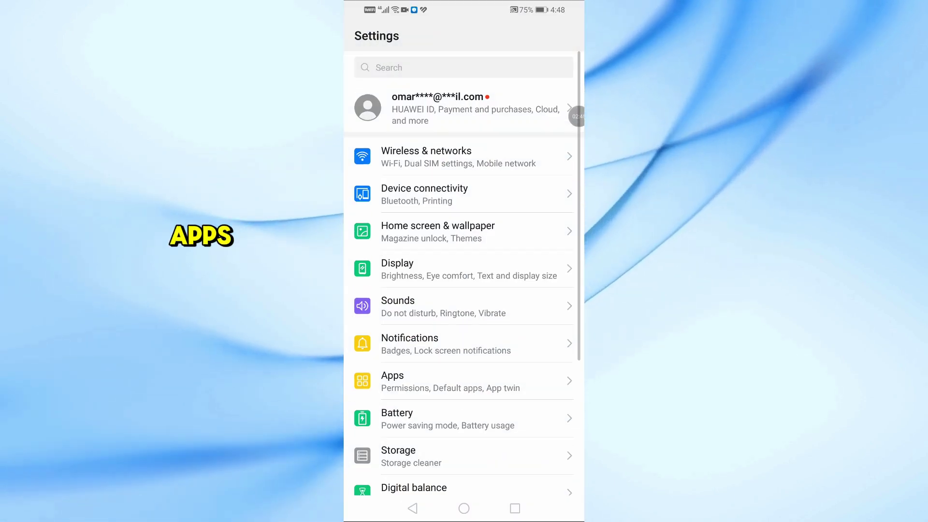
left_click(453, 381)
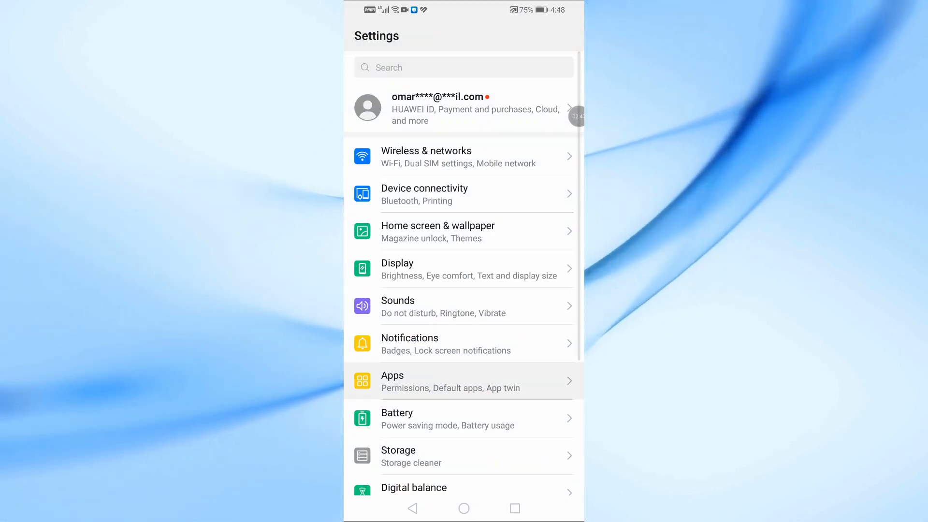
left_click(459, 380)
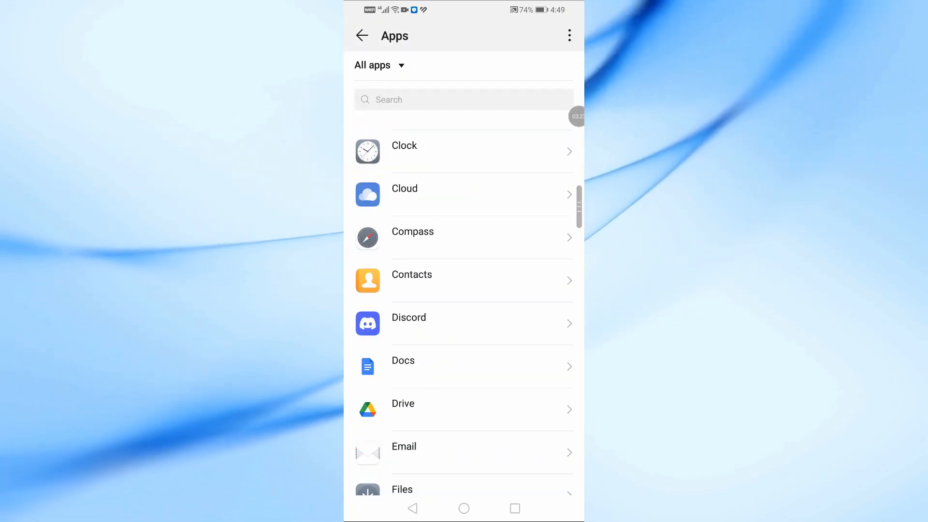
- Scroll the apps list and open Huawei Health's app details
scroll("down", 3)
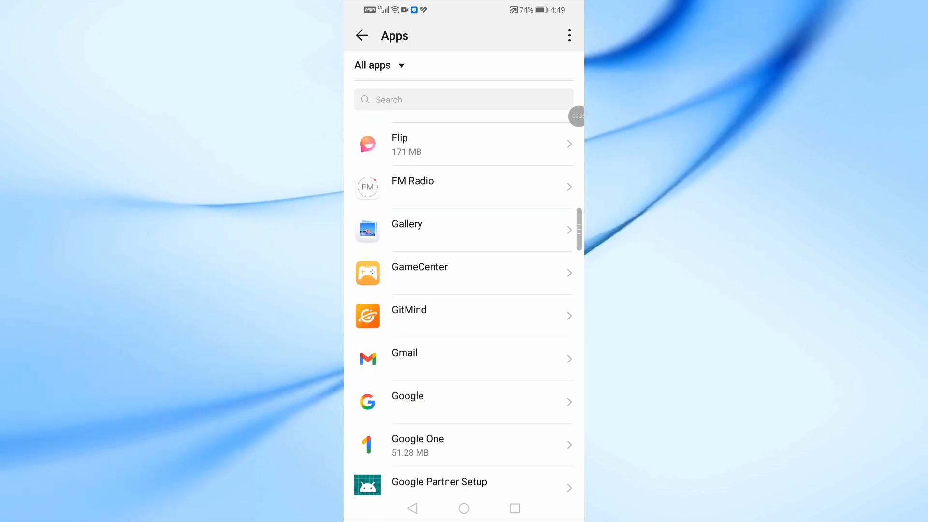
scroll("down", 3)
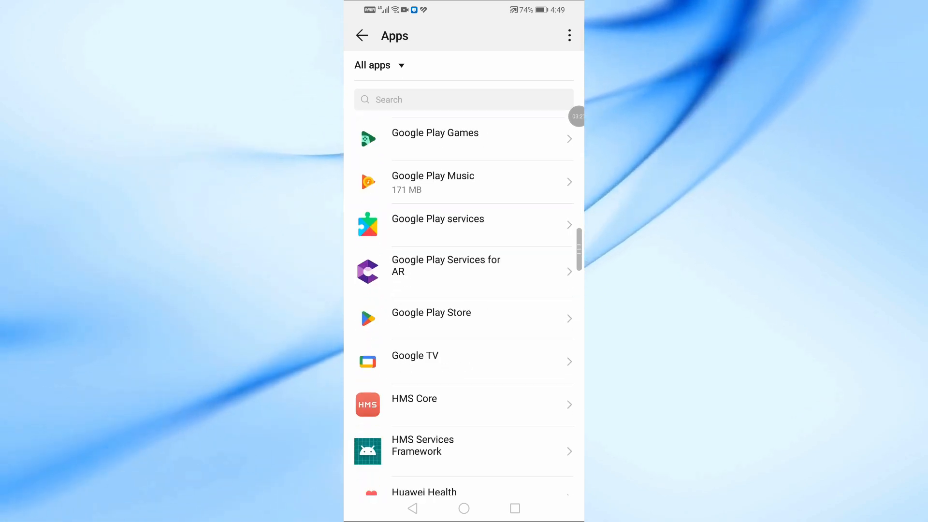
scroll("down", 3)
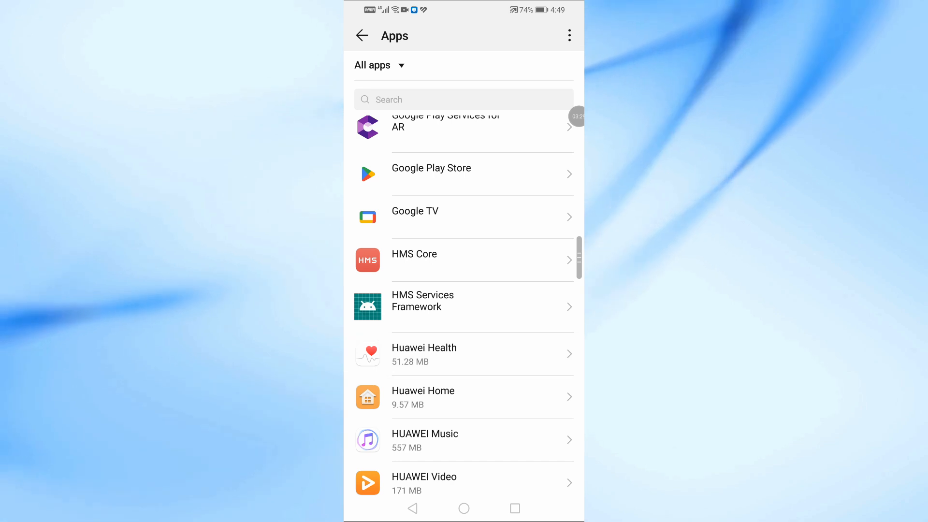
left_click(434, 353)
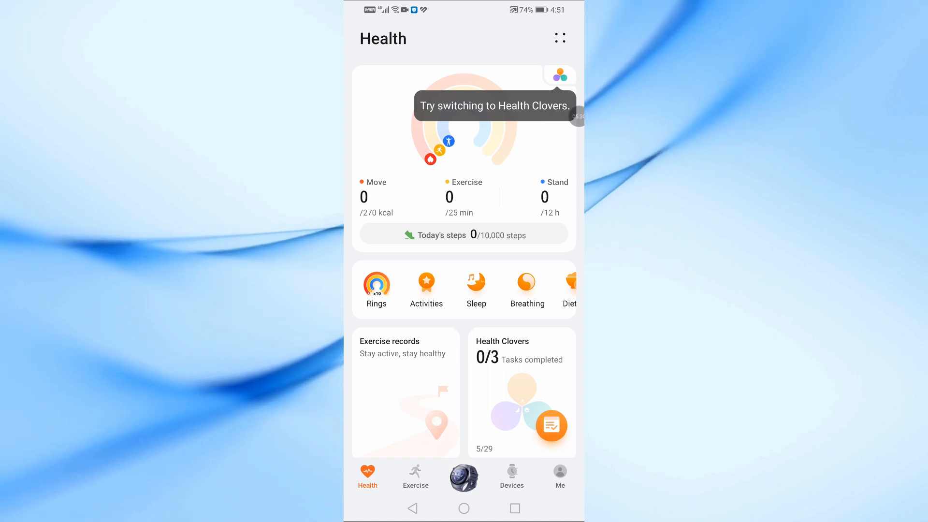
- Switch to the Exercise tab showing Outdoor run at 0.00 km
left_click(415, 476)
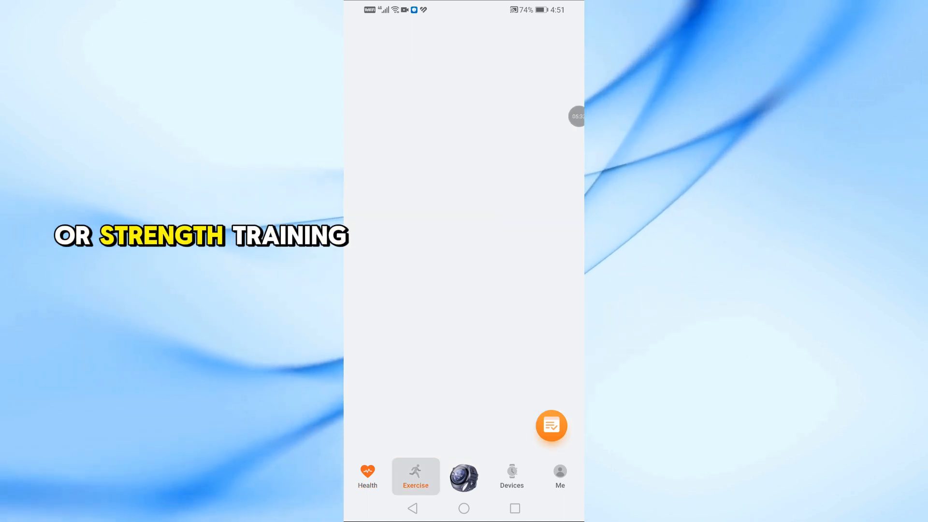
left_click(415, 476)
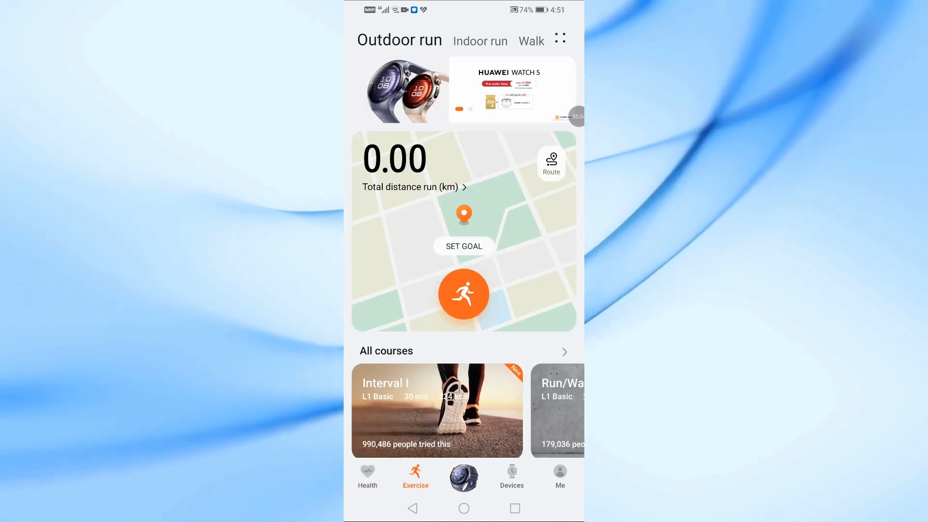